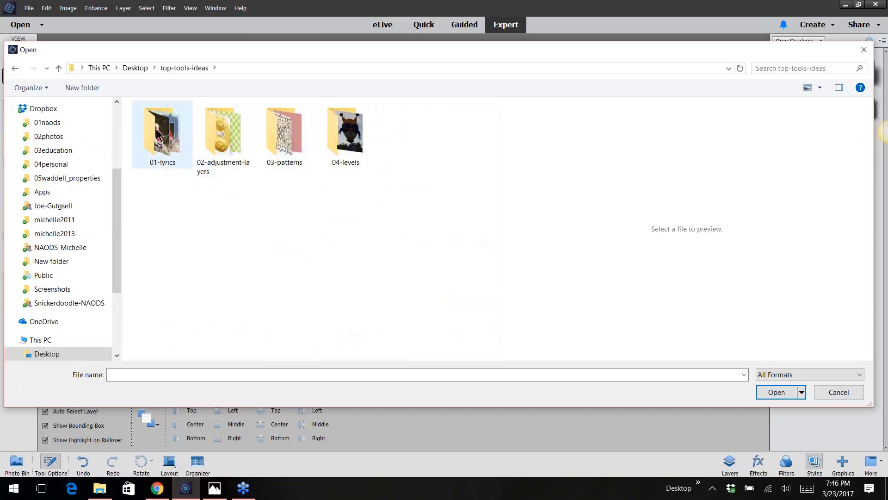
- Open the song-lyrics-01 image from the 01-lyrics folder
double_click(162, 128)
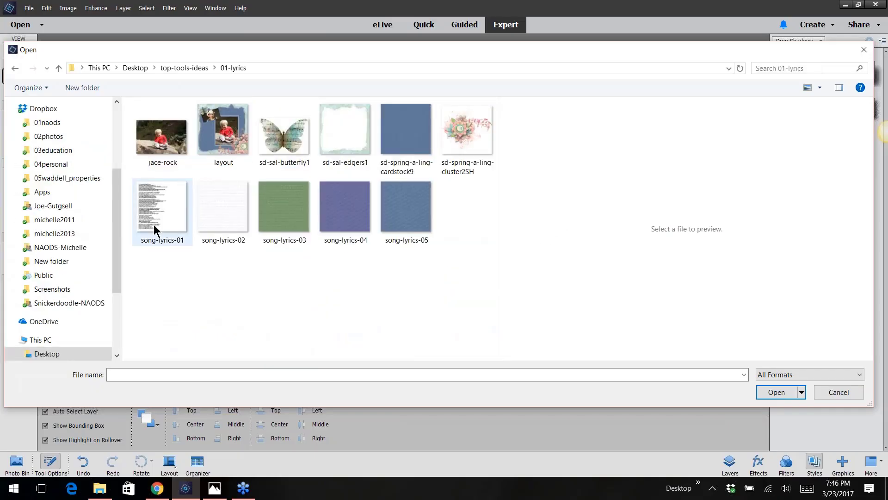
double_click(162, 205)
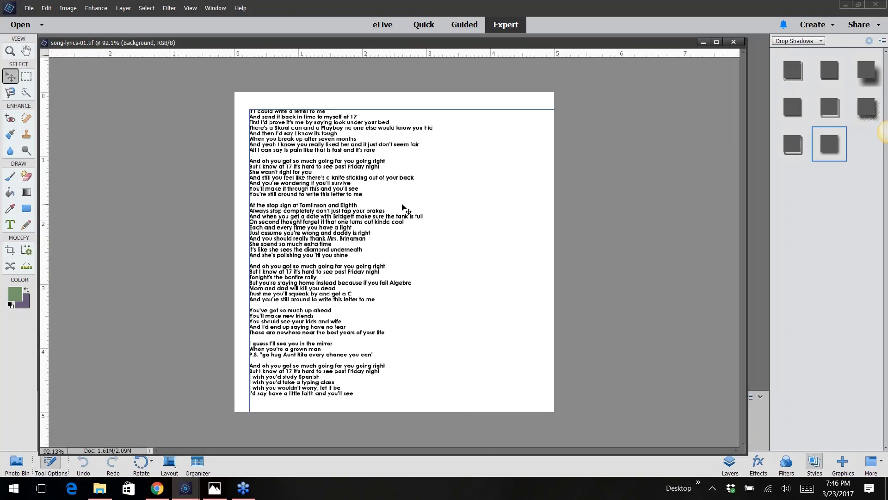
left_click(9, 52)
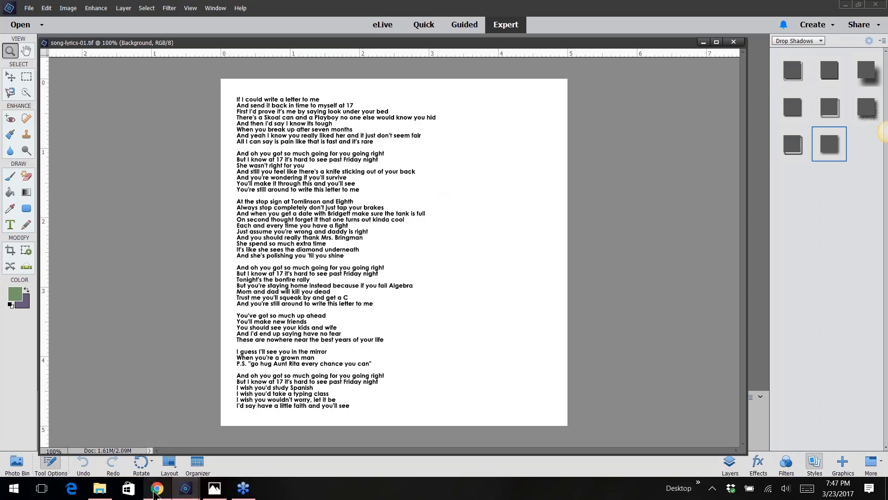
- Search Google in Chrome for 'lyrics to letter to me by brad paisley' and select the lyrics
left_click(158, 487)
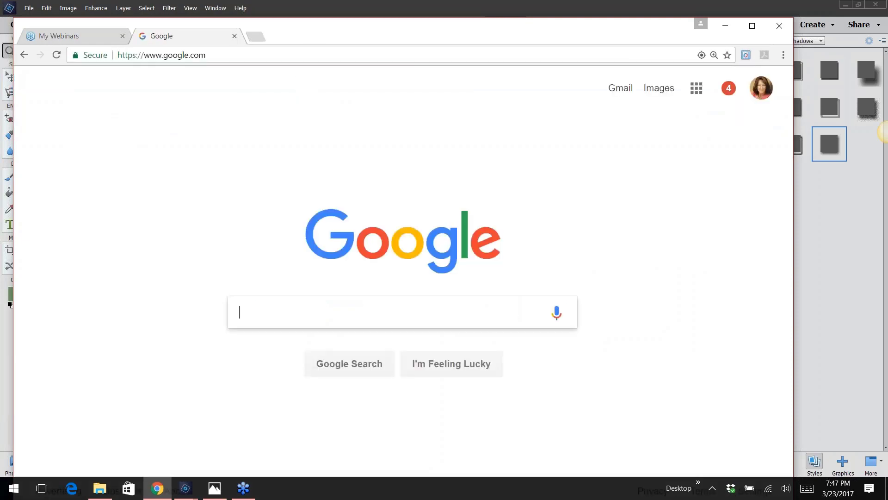
type("lyrics")
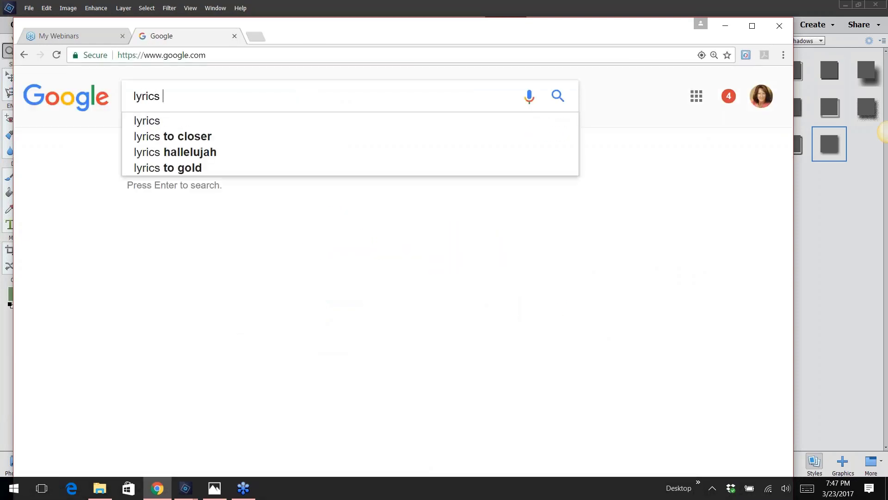
type("to")
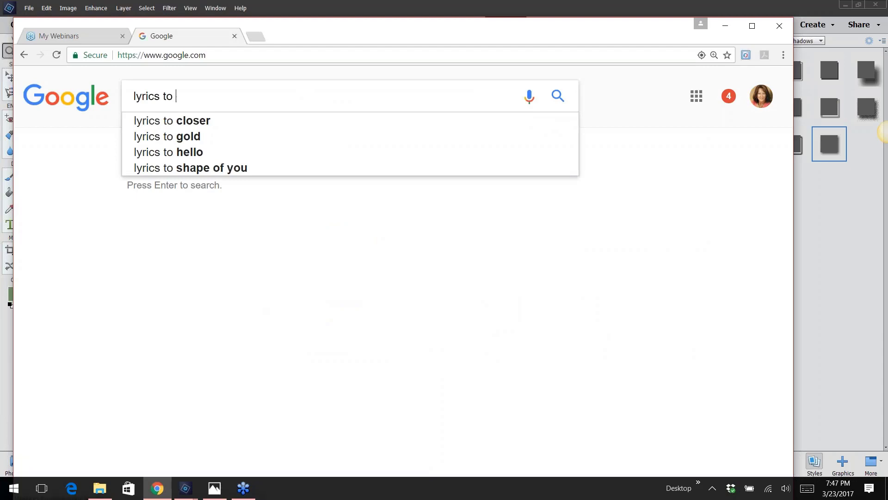
type("letter to me")
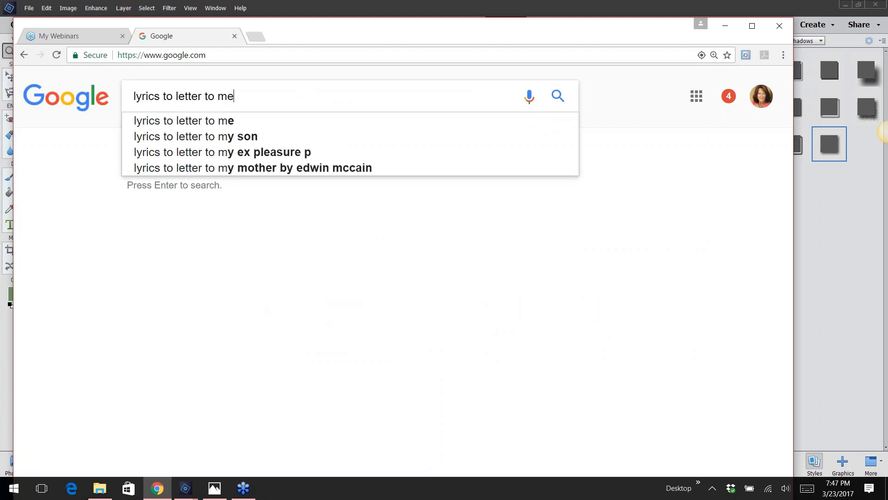
type("by b")
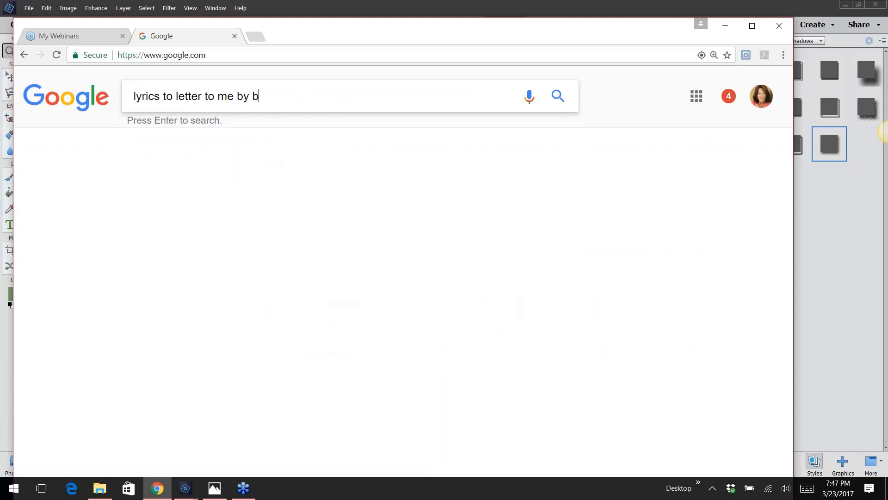
type("rad paisley")
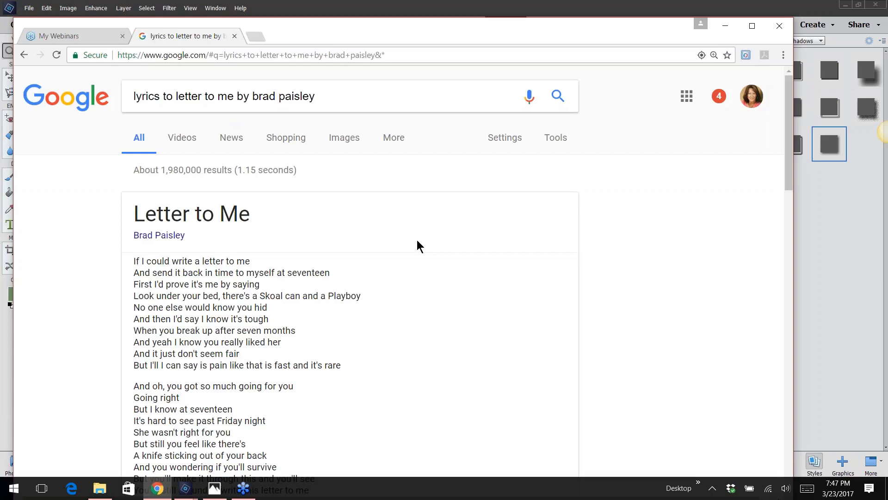
mouse_move(133, 267)
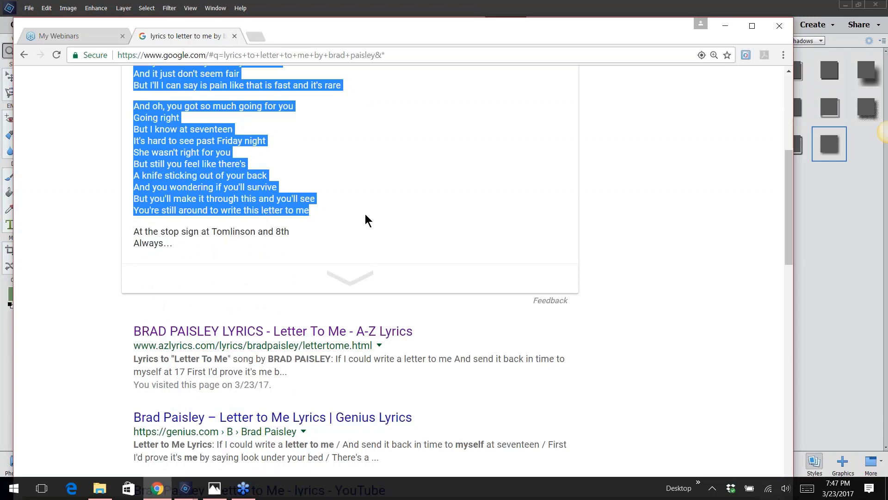
mouse_move(294, 337)
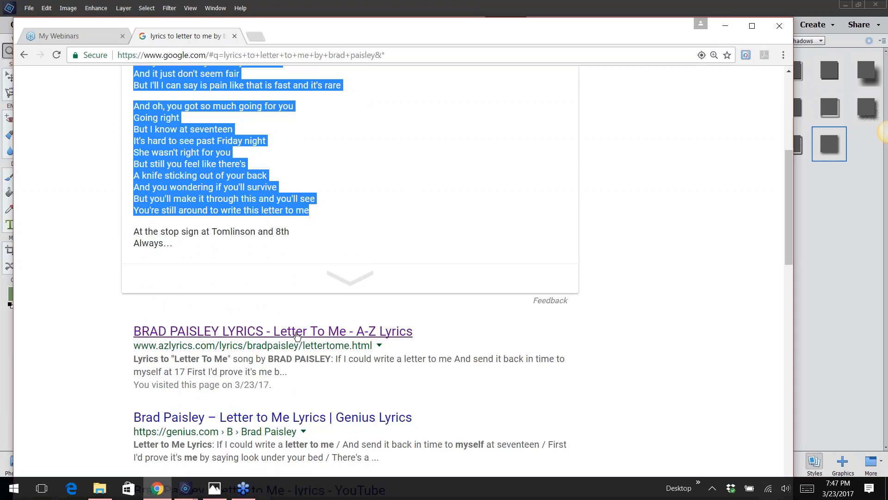
mouse_move(380, 205)
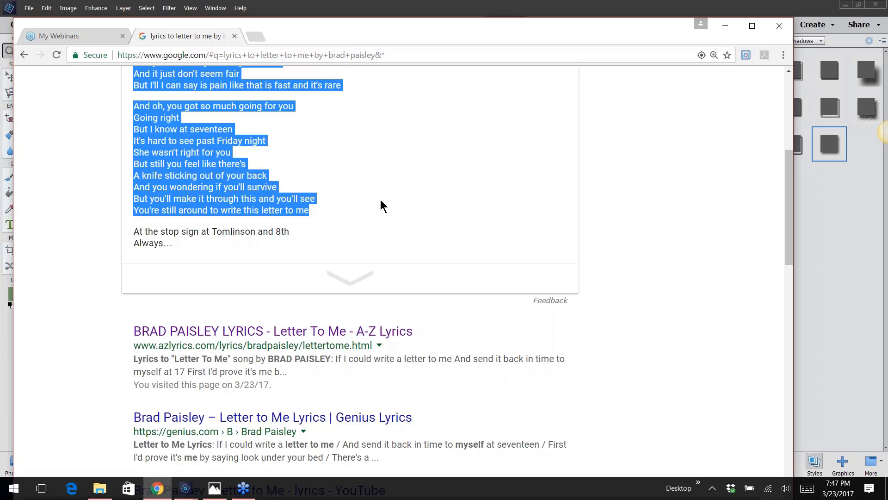
mouse_move(243, 488)
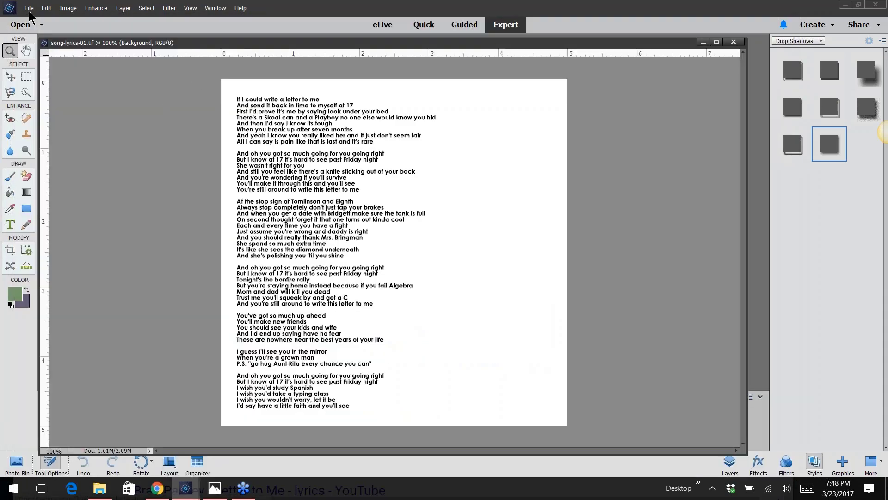
- Create a new blank white document 8 inches wide by 8 inches tall
left_click(28, 8)
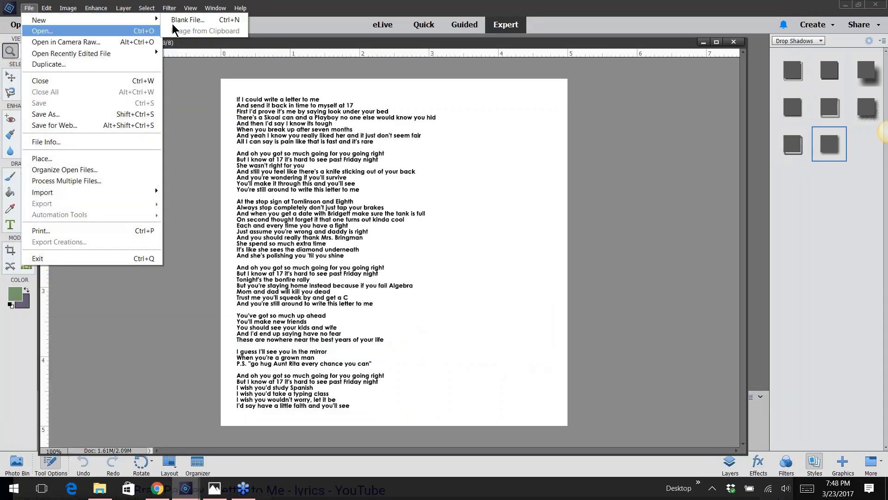
left_click(187, 20)
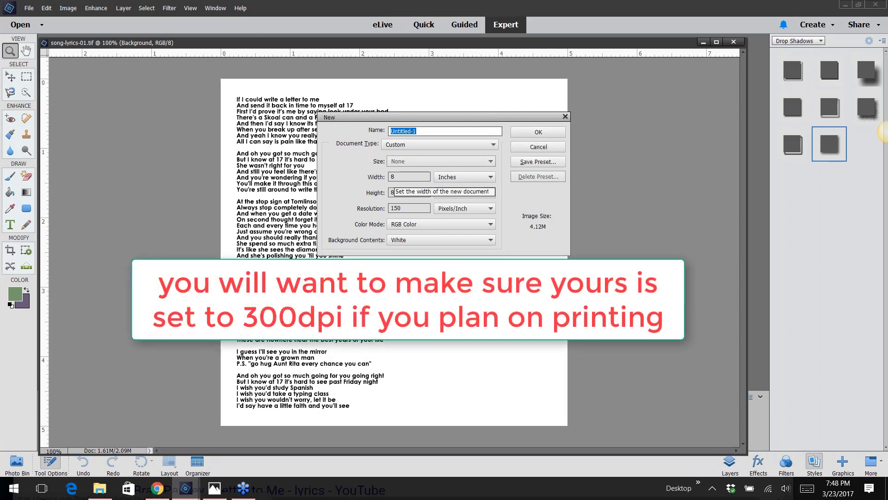
mouse_move(409, 208)
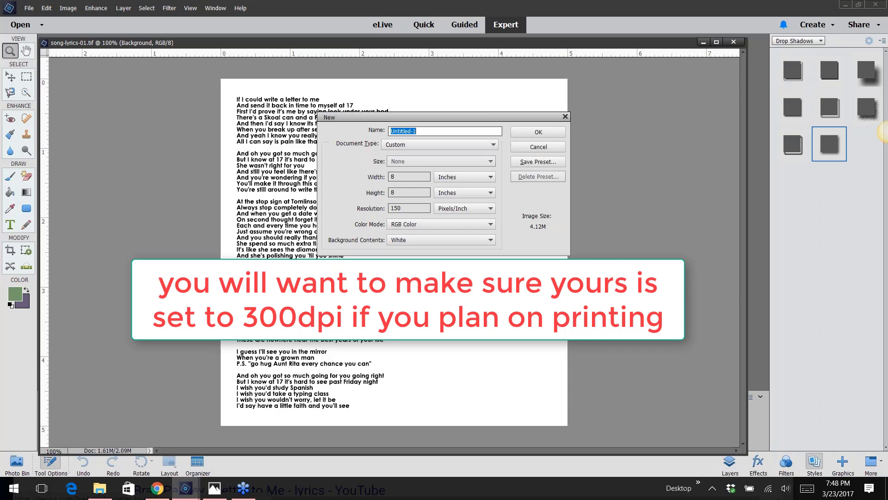
left_click(536, 131)
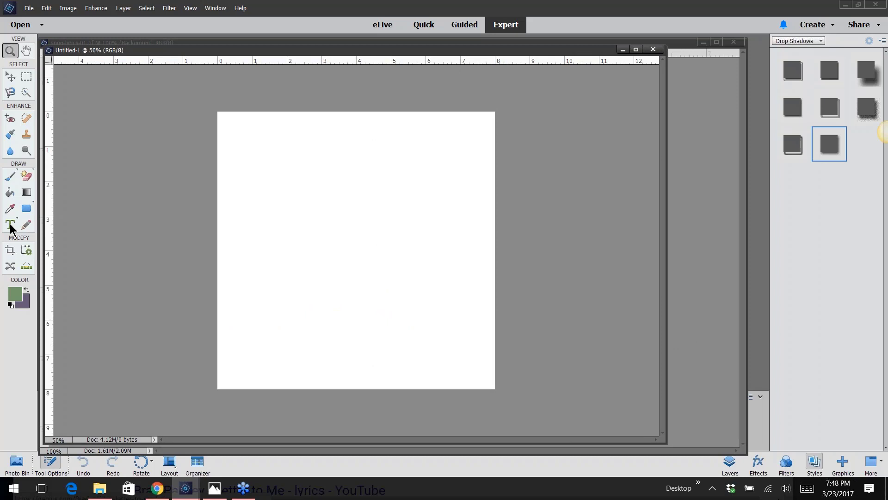
- Paste the lyrics into a text box with the Type tool, close song-lyrics-01 and dock Untitled-1
left_click(9, 225)
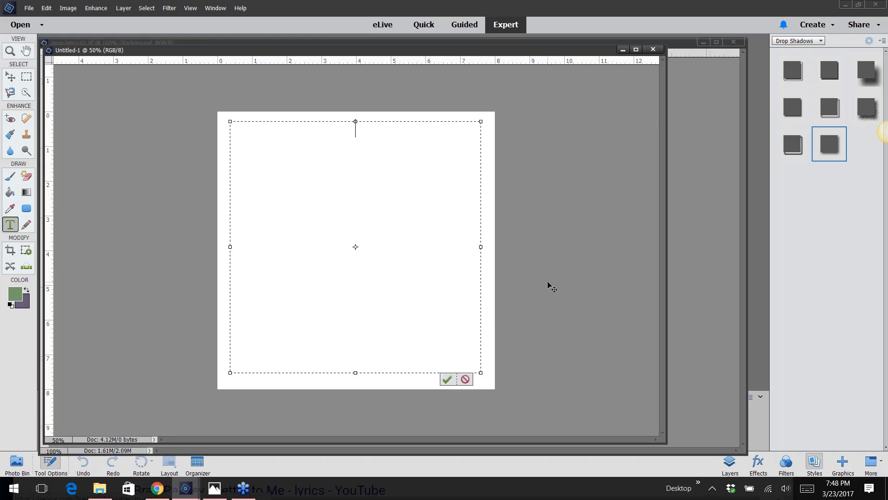
left_click(395, 267)
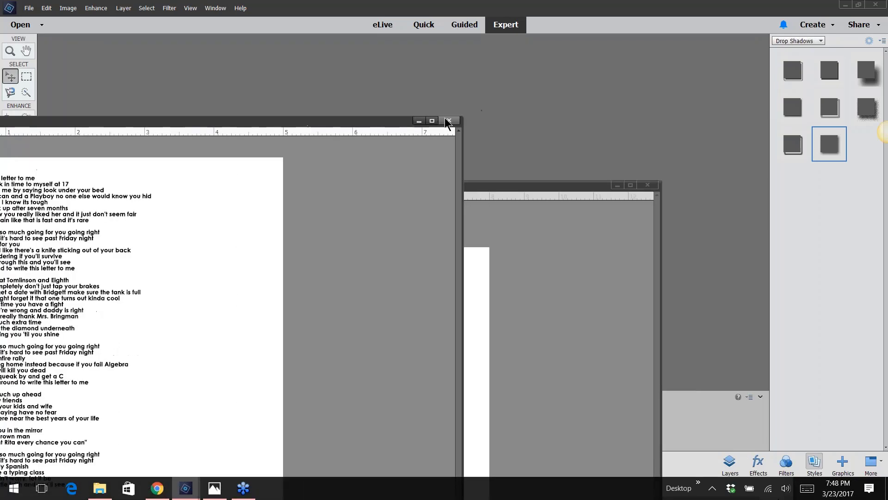
left_click(452, 120)
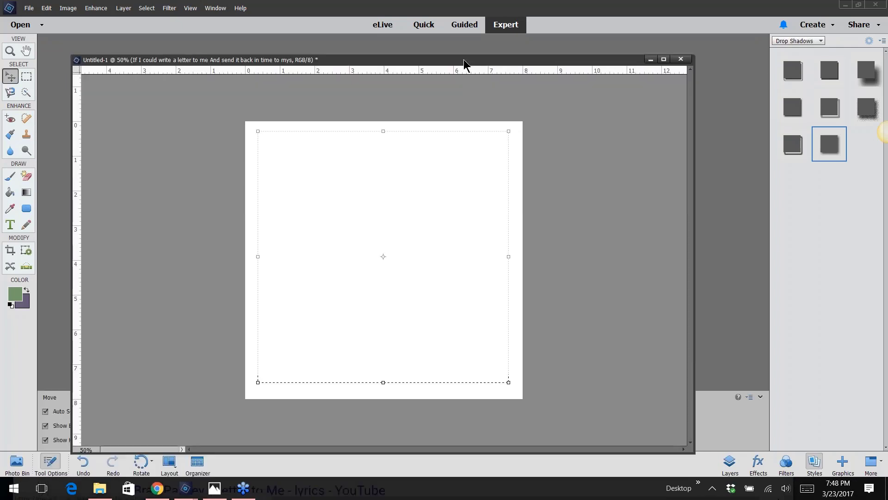
left_click(662, 59)
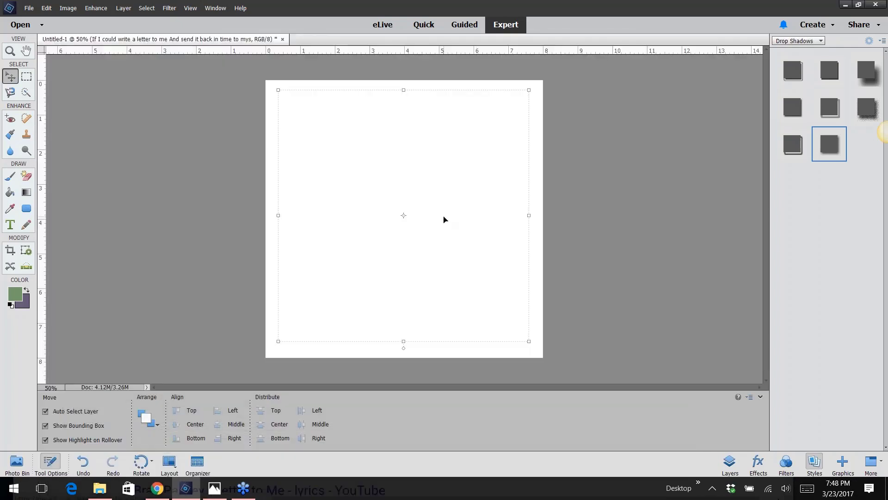
- Place the lyrics on the canvas with the Horizontal Type tool and show the Layers panel
left_click(10, 224)
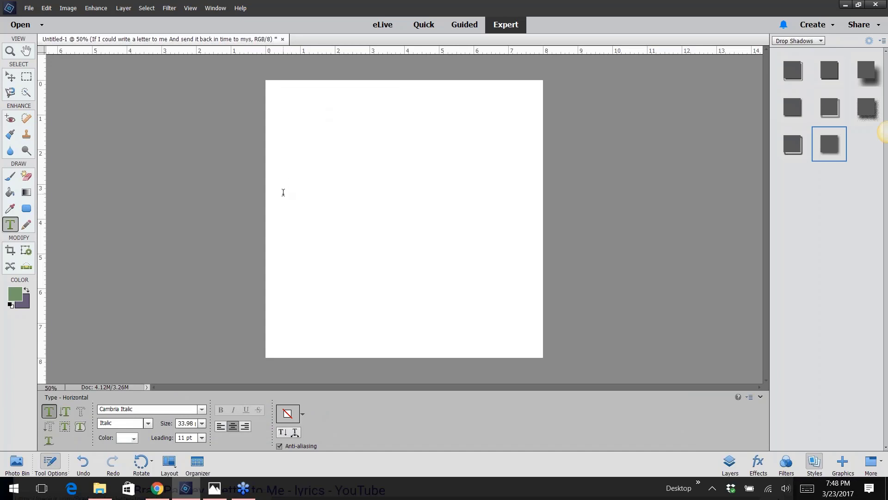
mouse_move(783, 115)
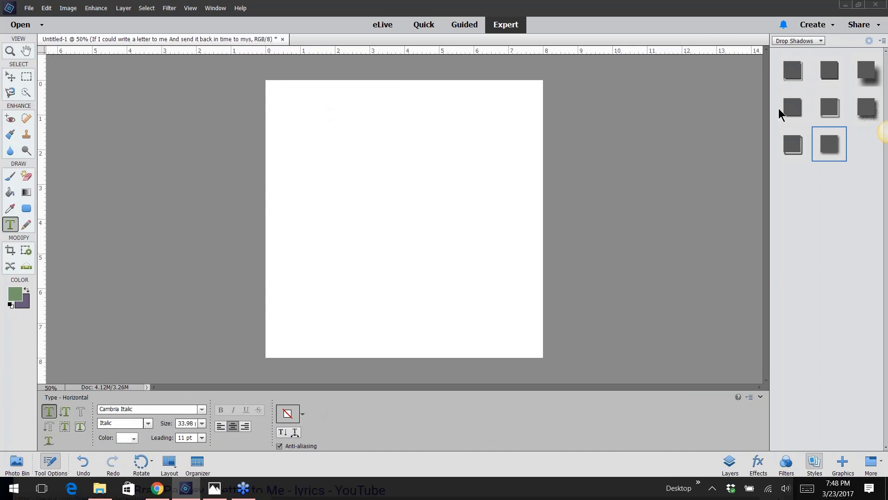
mouse_move(489, 456)
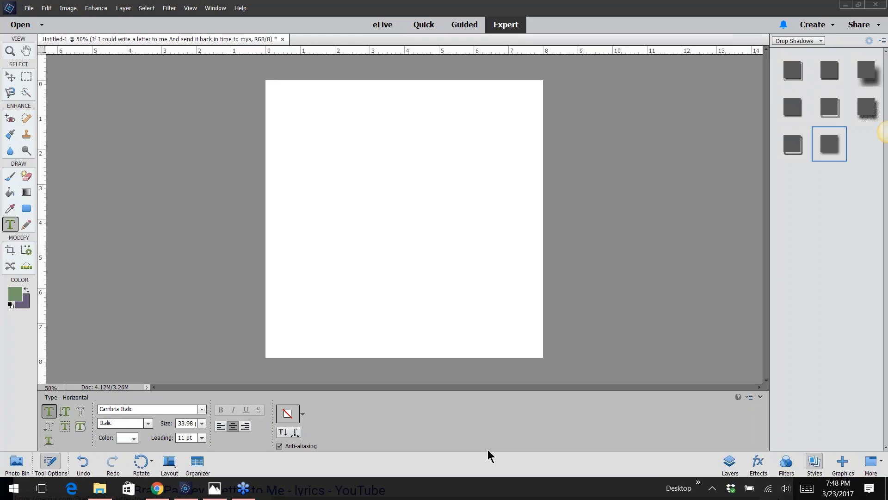
mouse_move(695, 471)
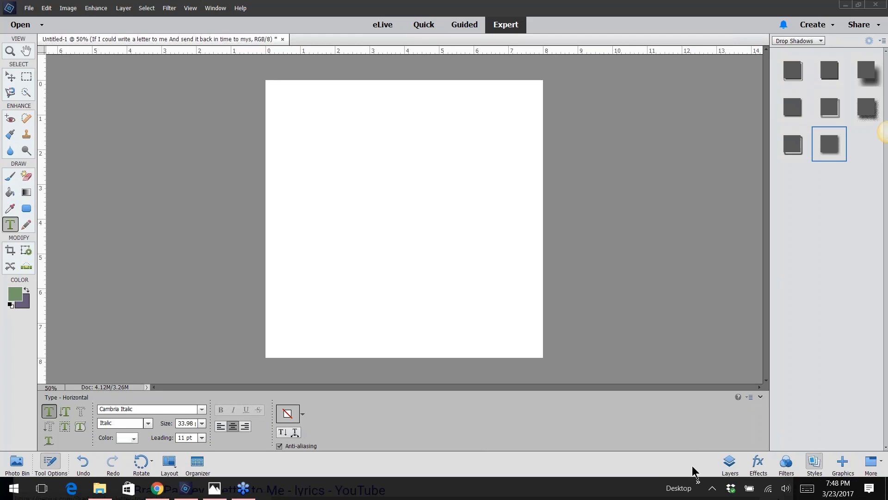
mouse_move(738, 450)
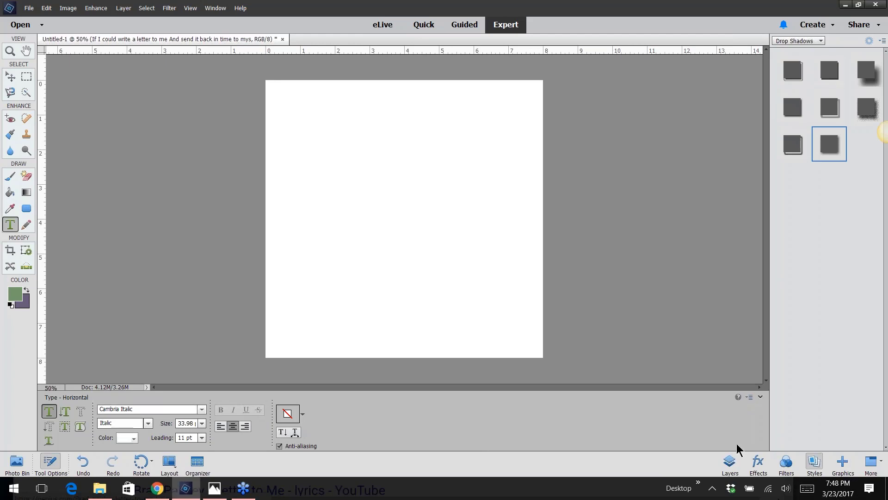
left_click(729, 463)
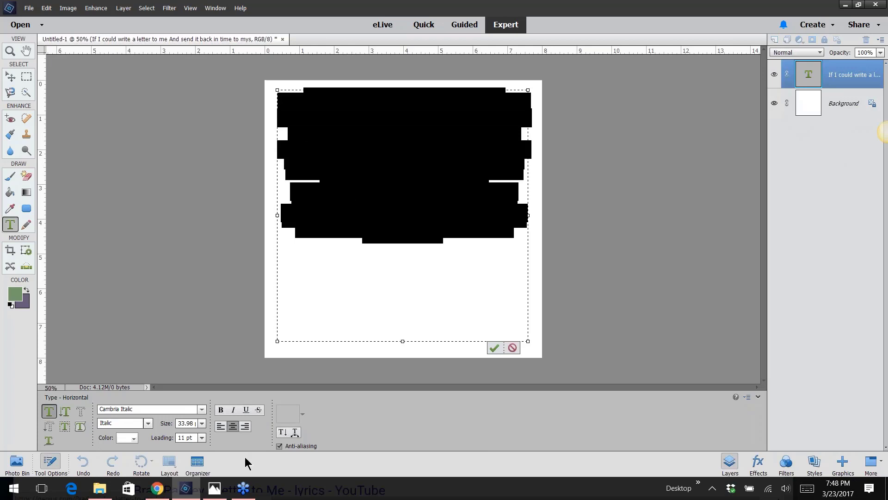
mouse_move(571, 403)
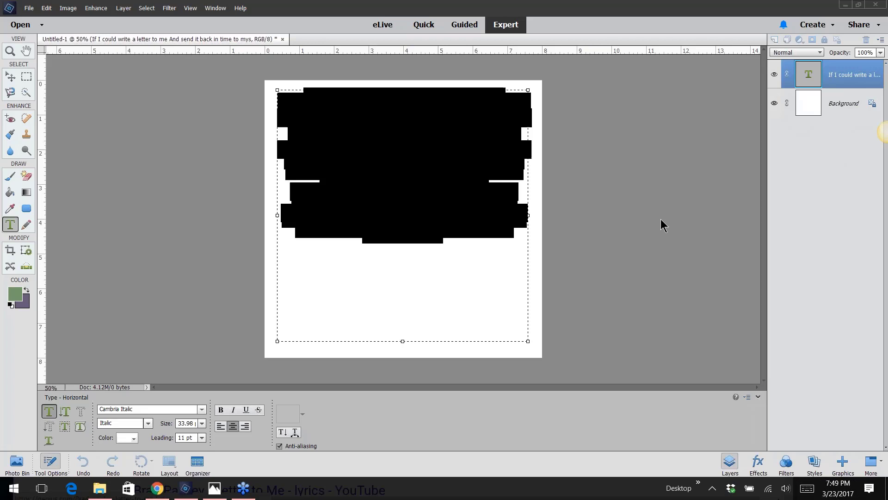
mouse_move(378, 175)
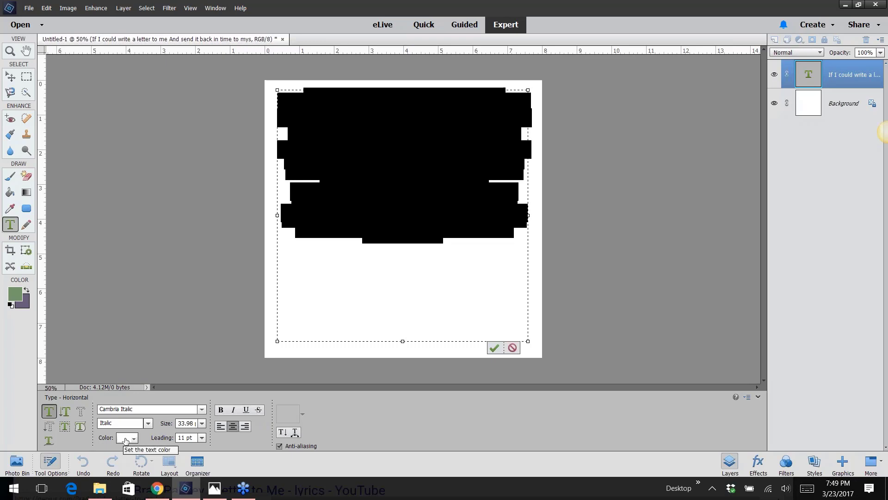
- Set the lyrics to black with 23 pt leading, left-align them and commit the text
left_click(132, 437)
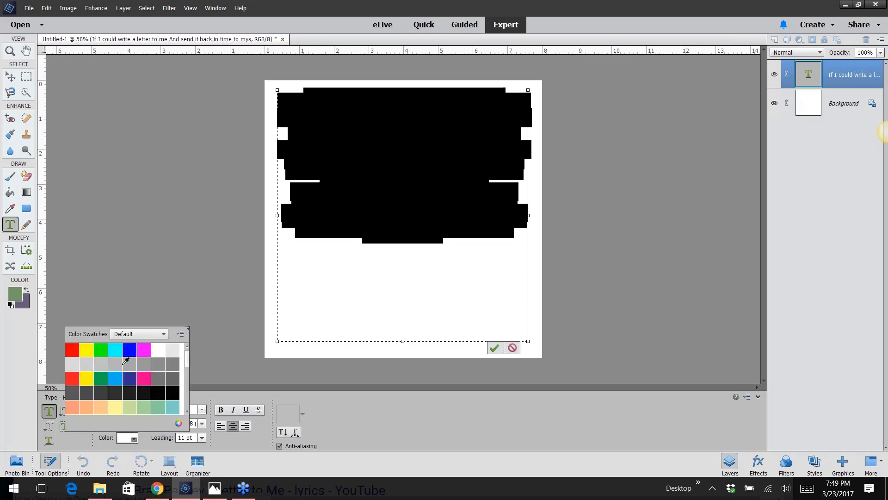
mouse_move(158, 391)
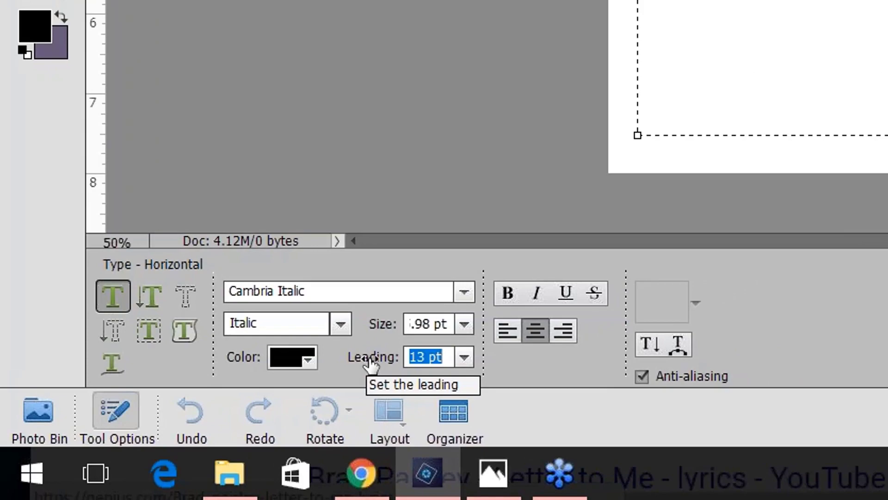
type("20")
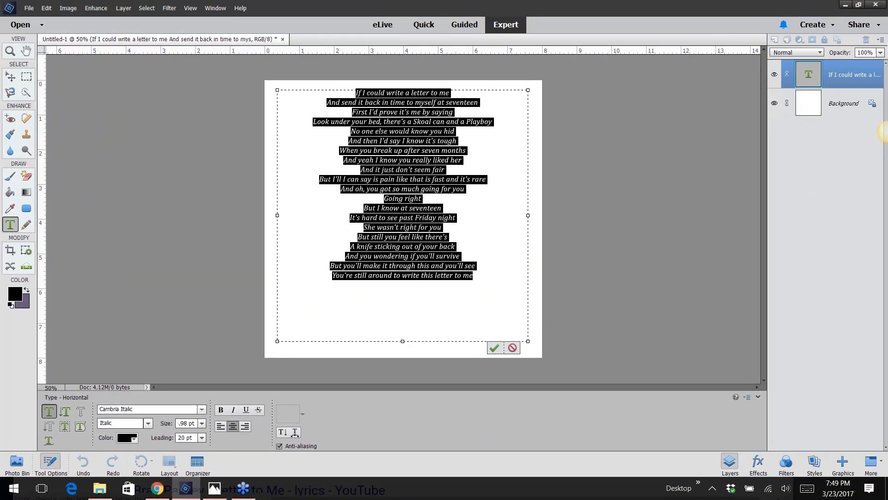
left_click(493, 347)
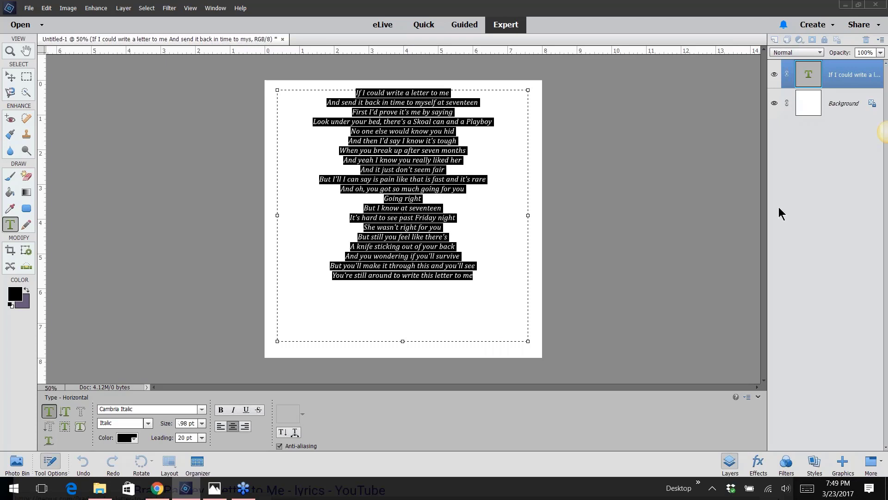
mouse_move(734, 208)
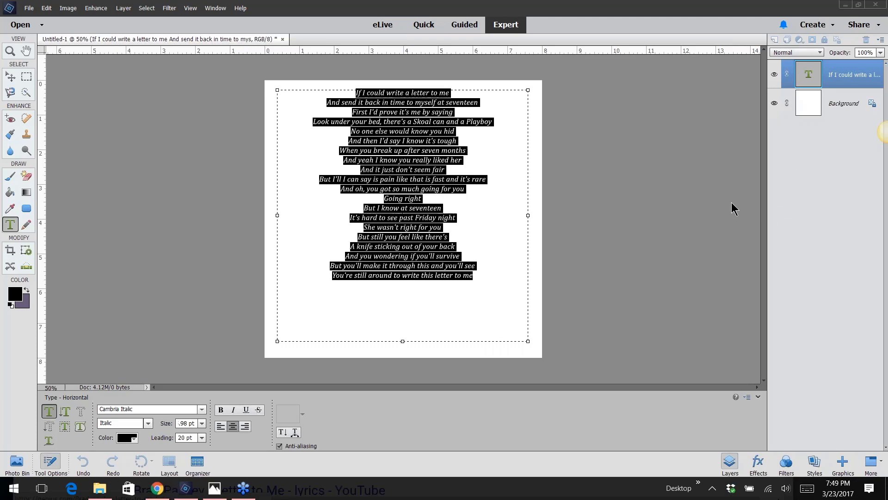
mouse_move(762, 256)
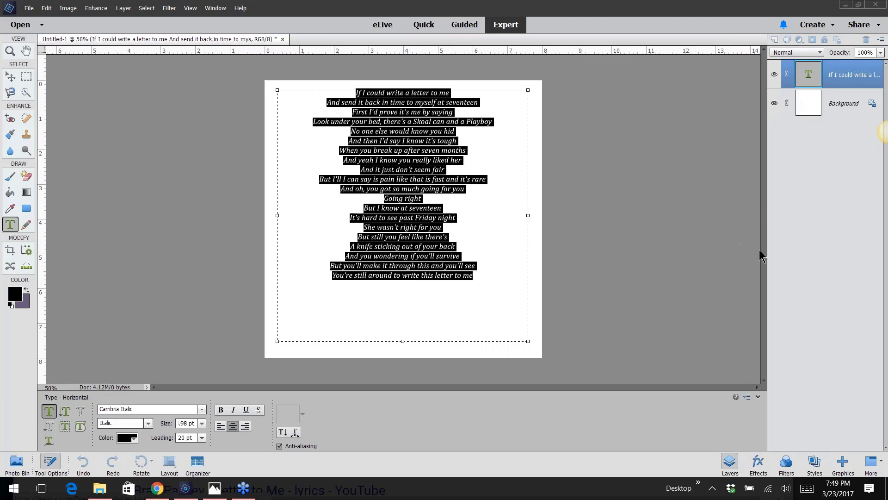
mouse_move(742, 252)
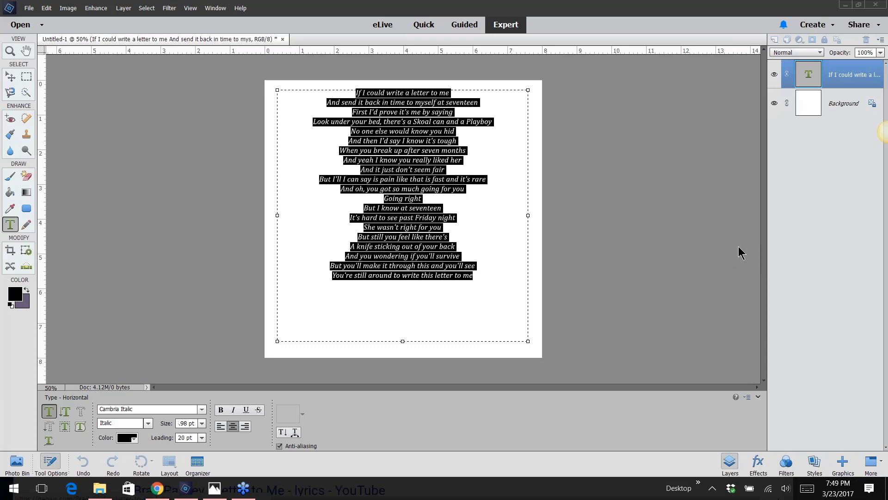
mouse_move(761, 256)
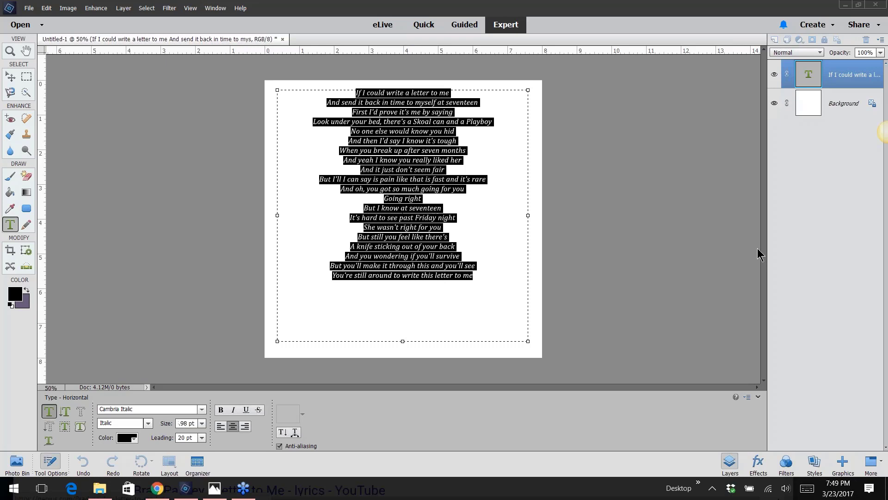
mouse_move(771, 249)
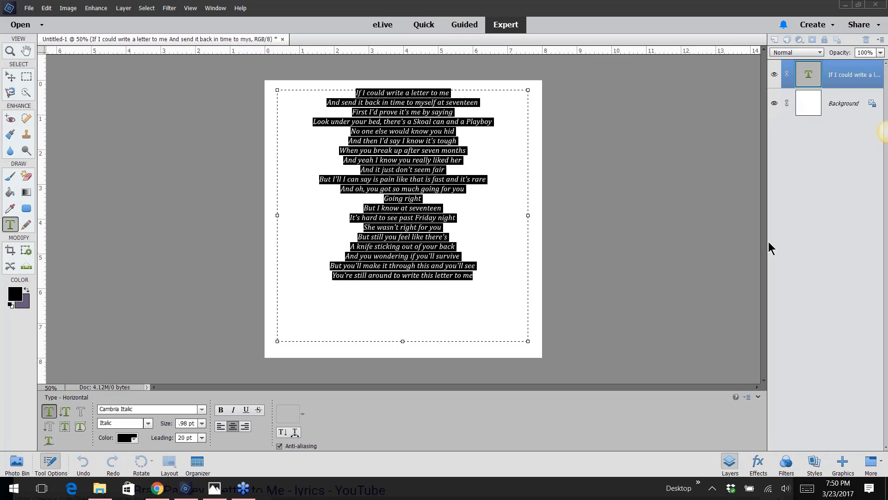
mouse_move(456, 314)
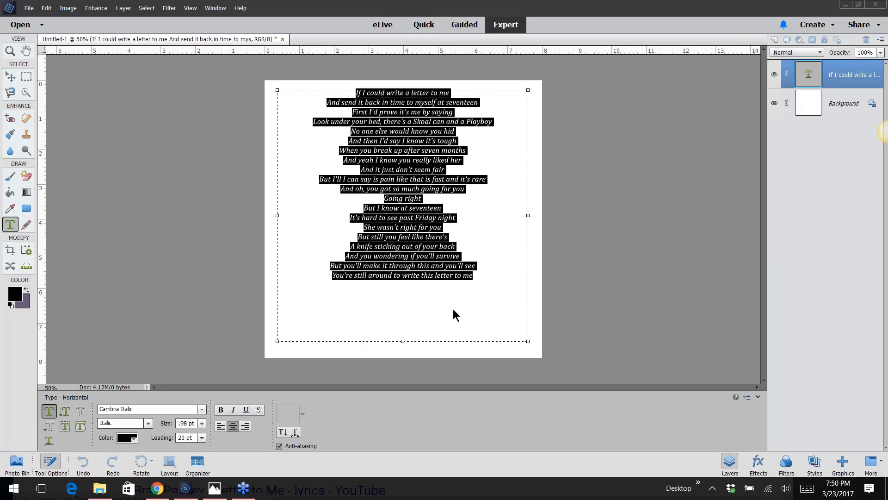
mouse_move(394, 287)
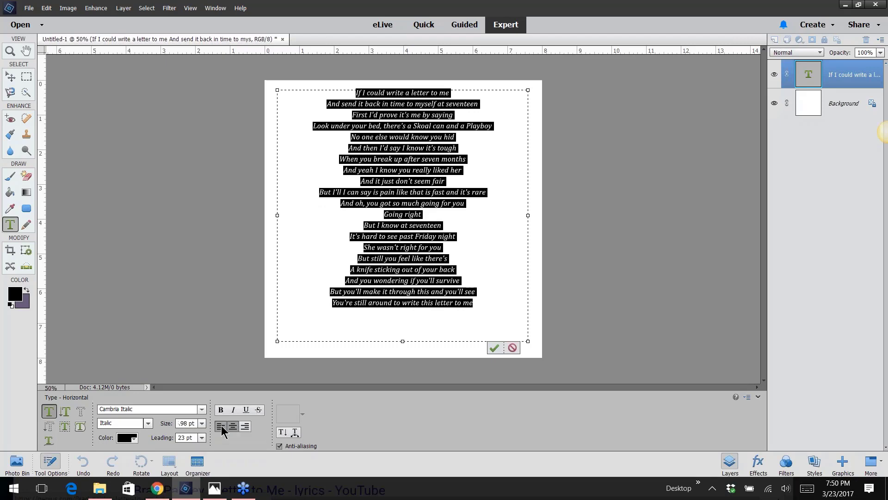
left_click(220, 425)
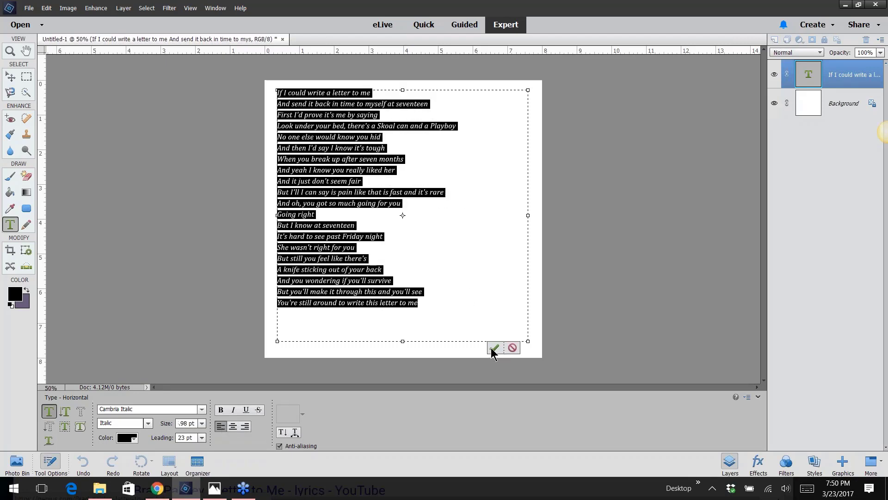
left_click(495, 348)
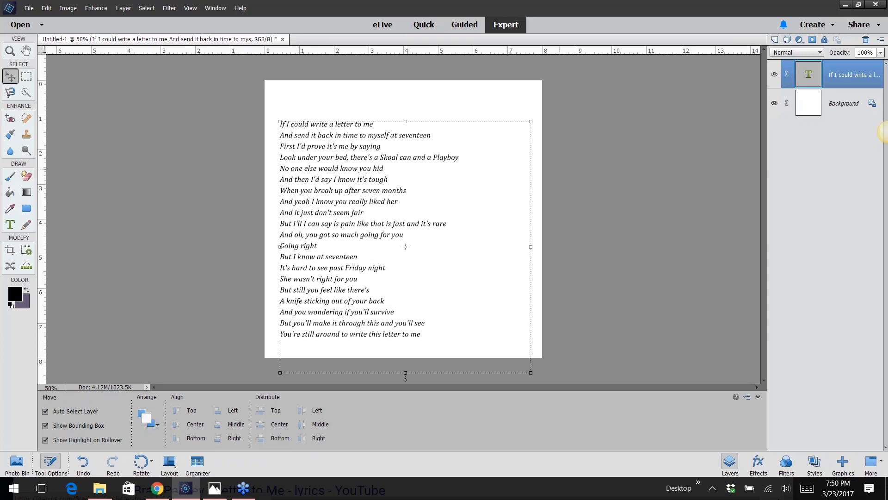
mouse_move(508, 112)
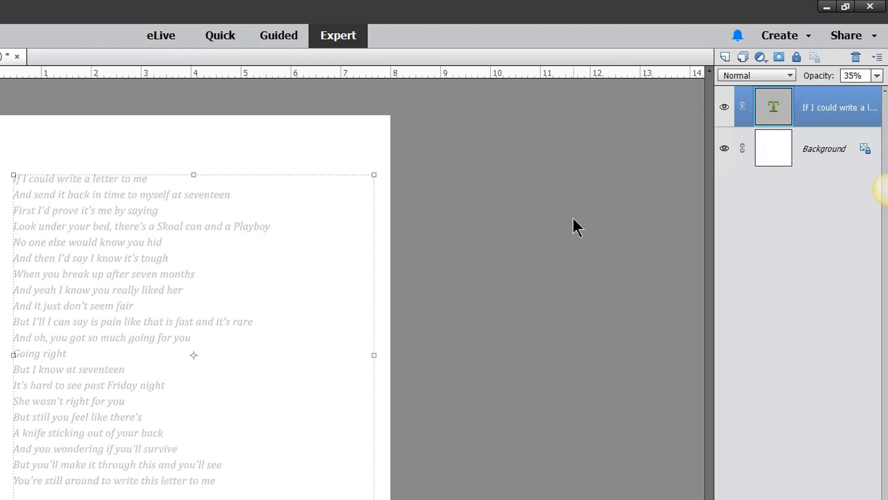
mouse_move(422, 195)
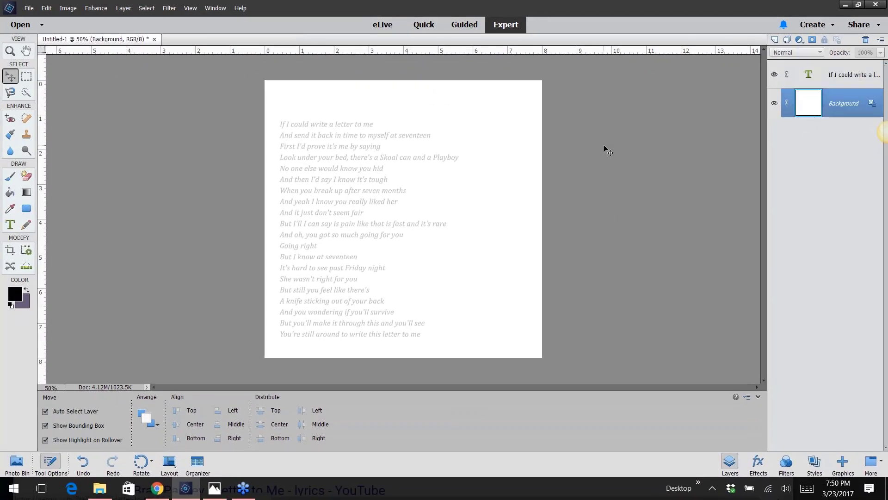
- Open the song-lyrics-02.tif example with faint italic lyrics covering the page
left_click(28, 8)
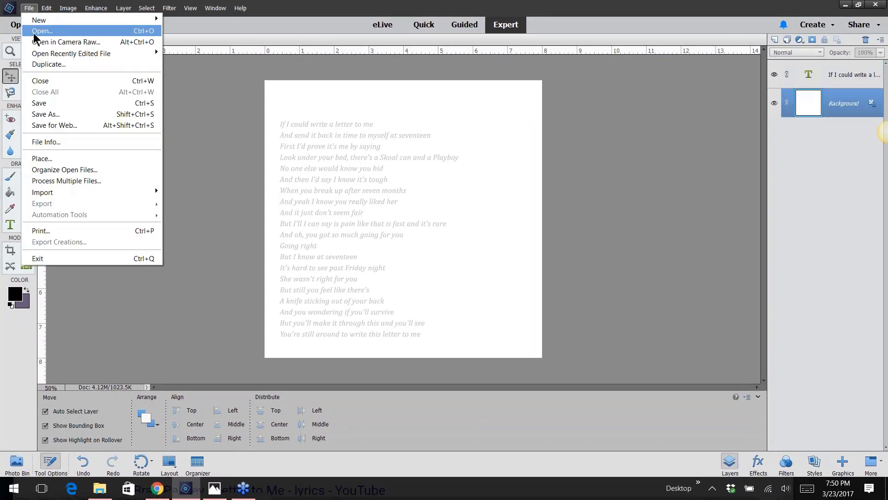
left_click(42, 31)
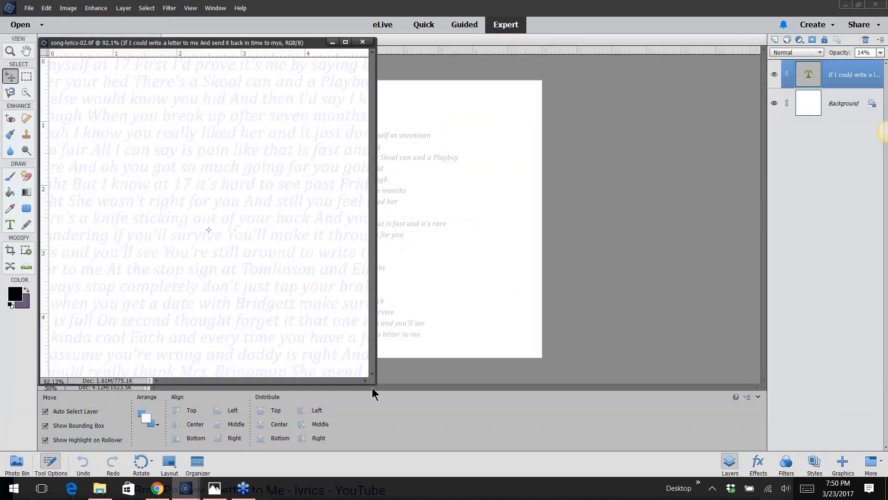
left_click(843, 103)
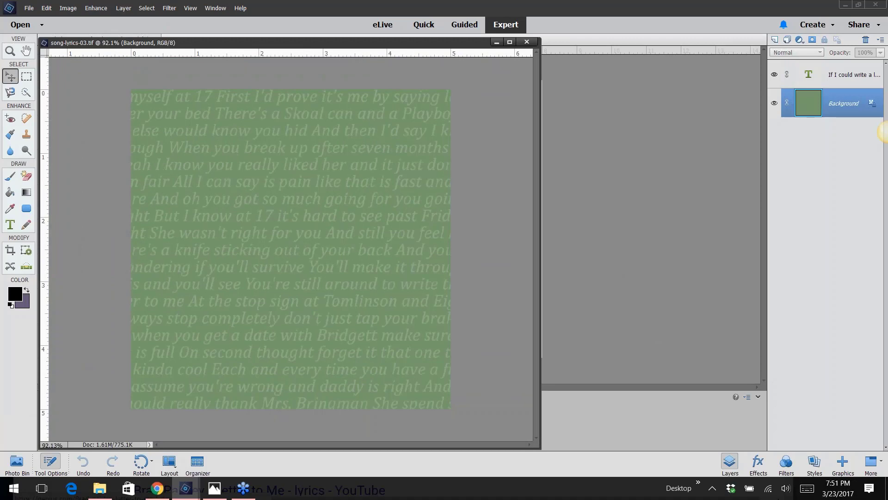
mouse_move(439, 54)
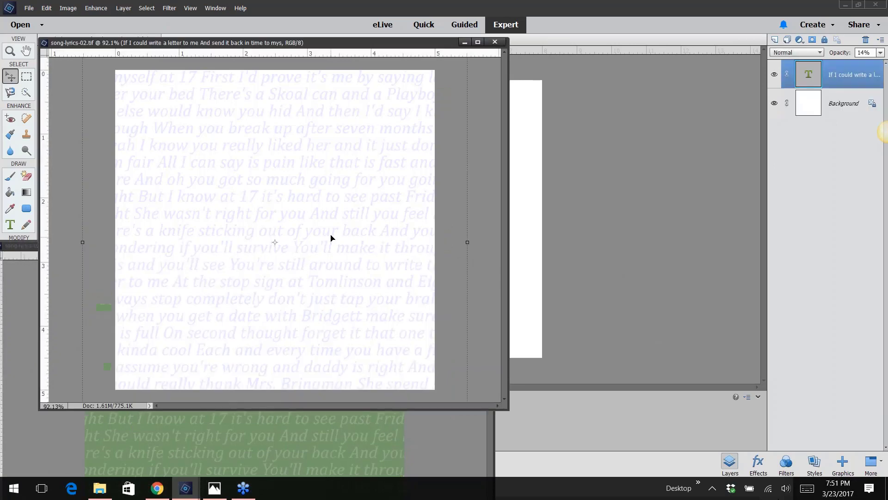
mouse_move(311, 183)
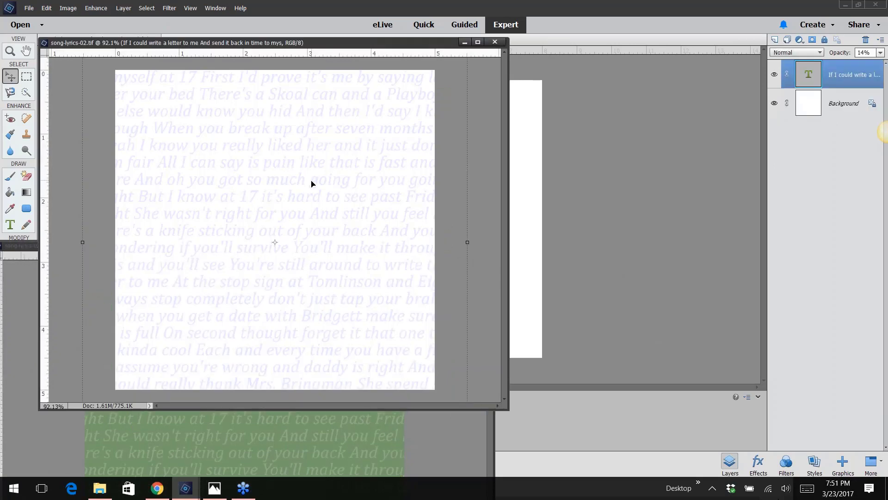
- Select song-lyrics-02's Background layer and choose the Paint Bucket tool
left_click(844, 102)
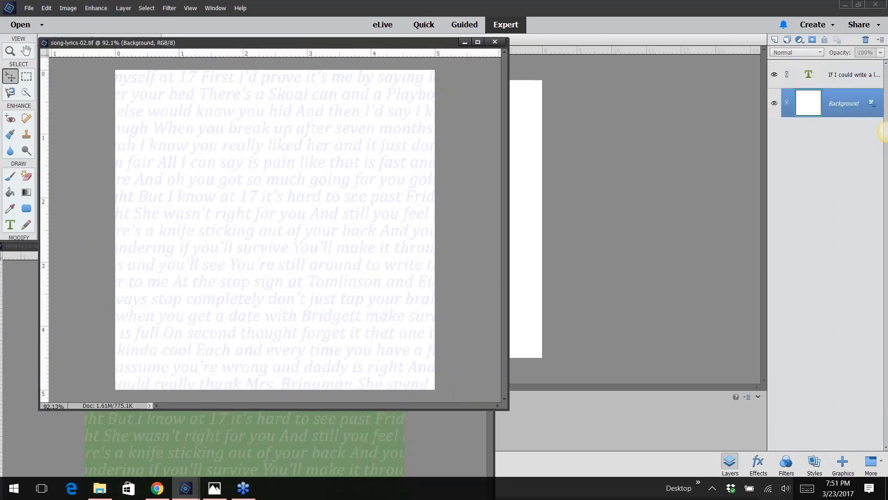
mouse_move(809, 103)
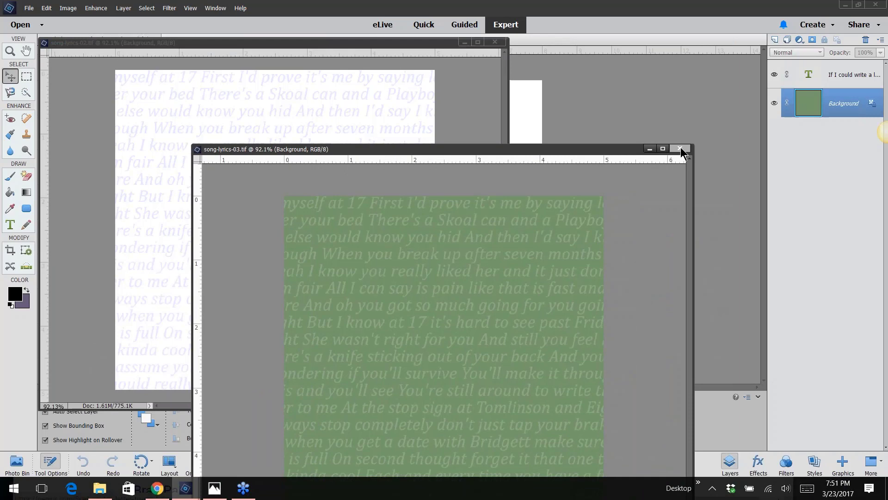
left_click(680, 149)
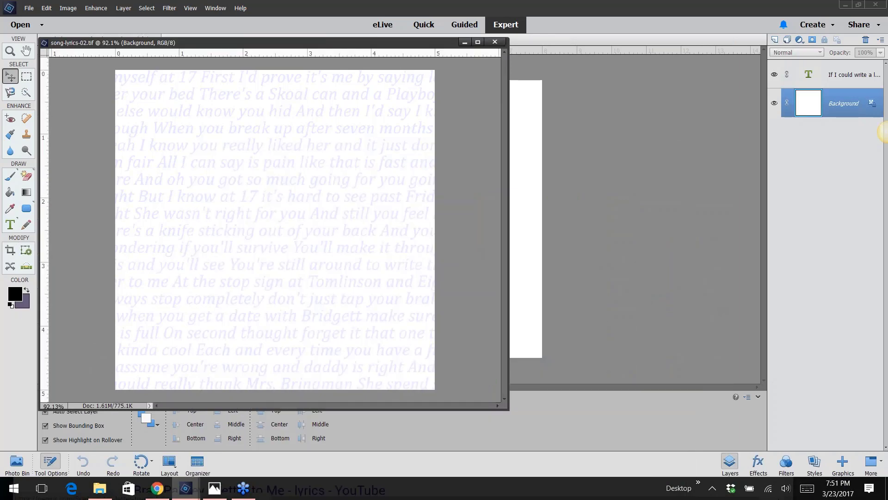
left_click(9, 192)
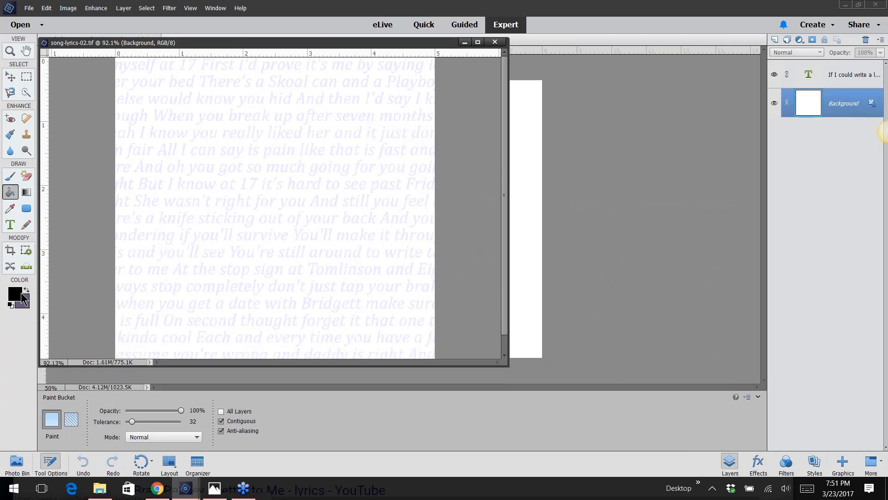
mouse_move(16, 294)
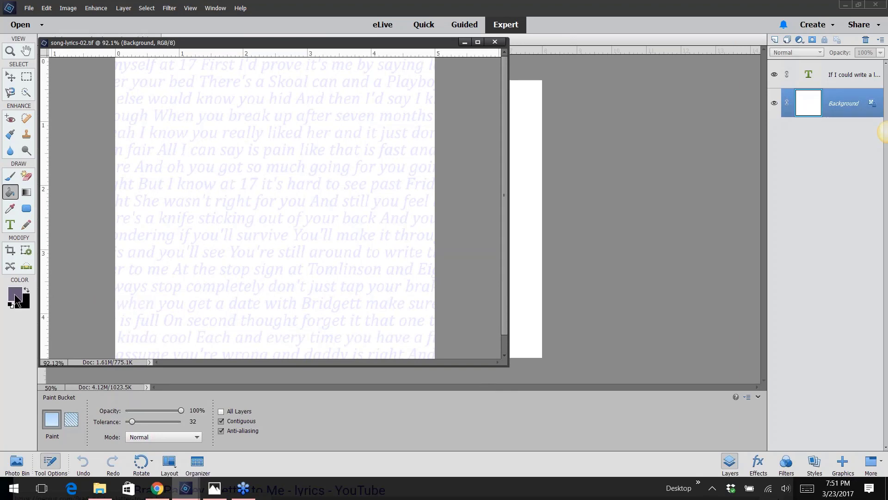
- Set the foreground colour to muted purple #695a7b for filling the background
left_click(15, 291)
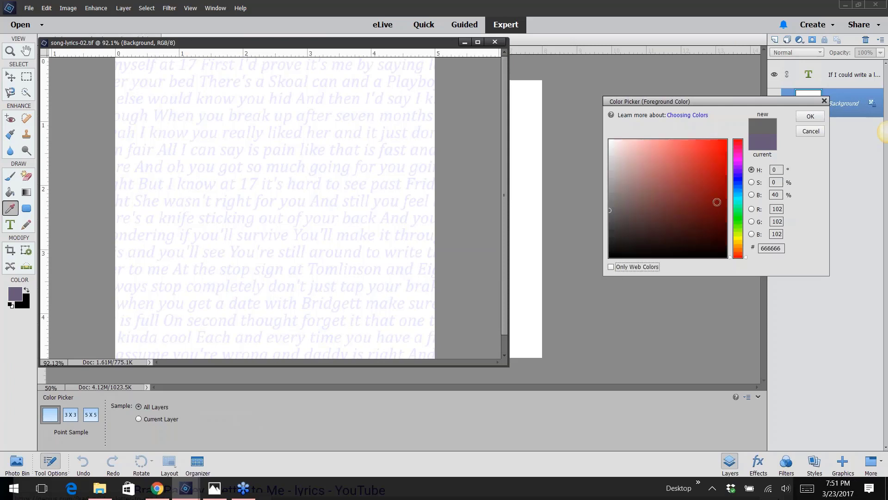
left_click(737, 179)
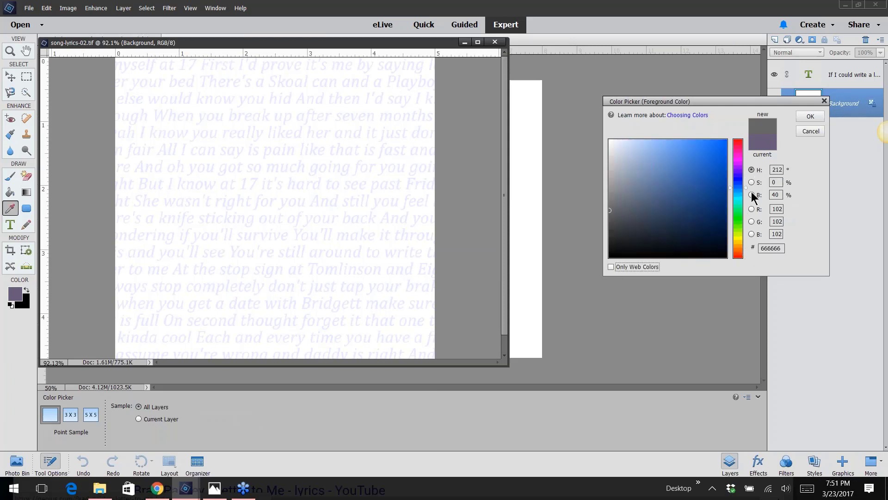
left_click(737, 204)
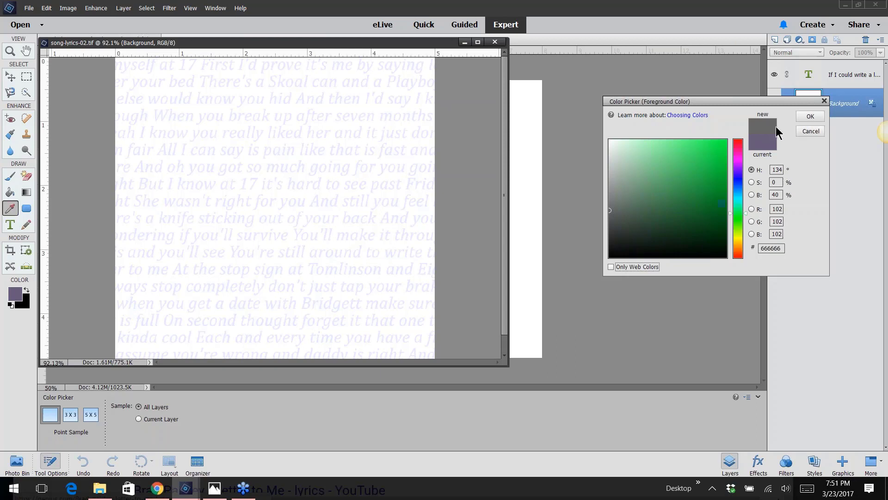
left_click(640, 200)
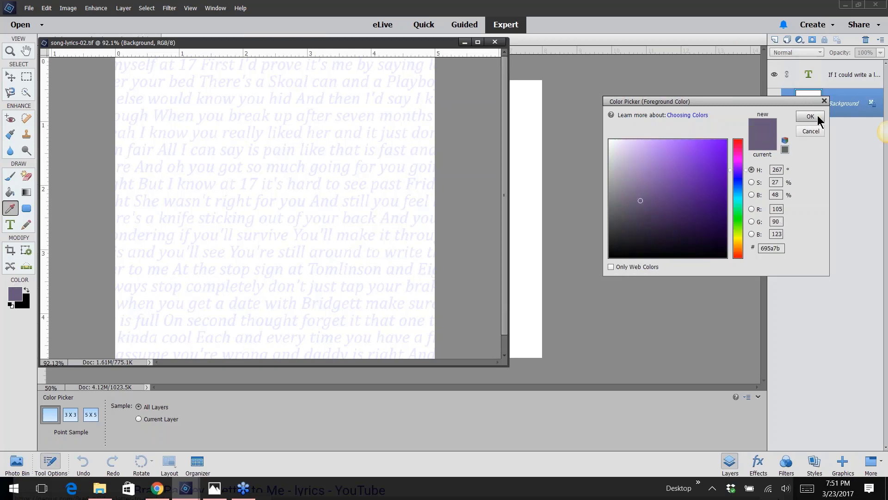
left_click(810, 116)
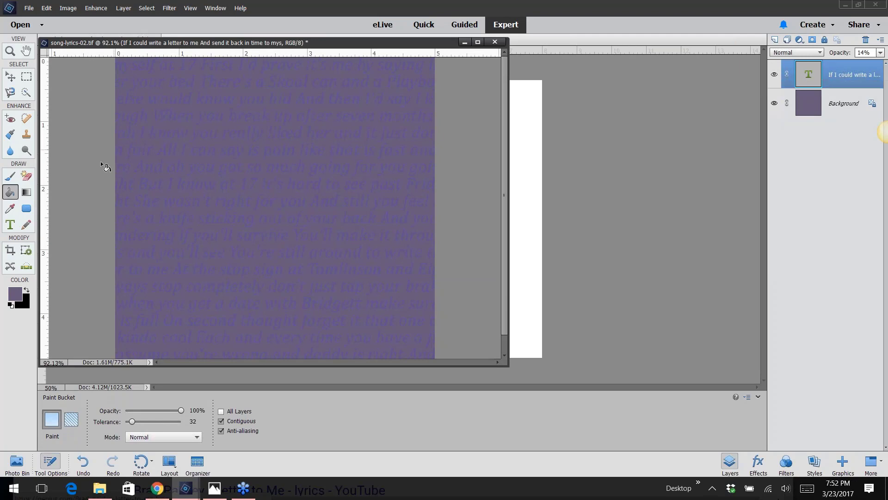
- Commit the lyrics text and close the song-lyrics-02 example without keeping it open
left_click(10, 224)
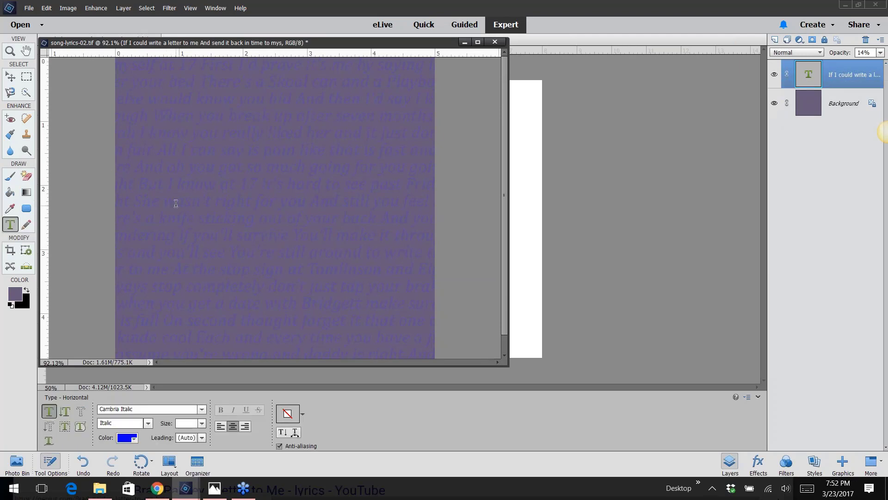
left_click(176, 204)
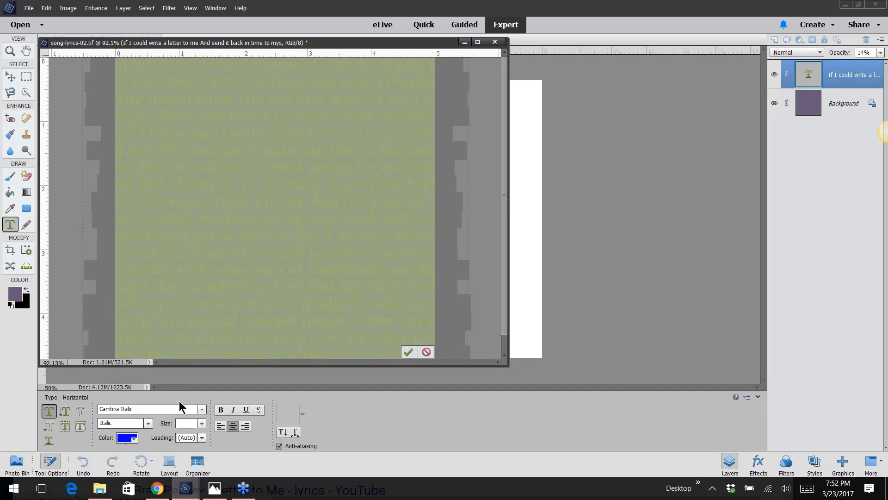
left_click(127, 437)
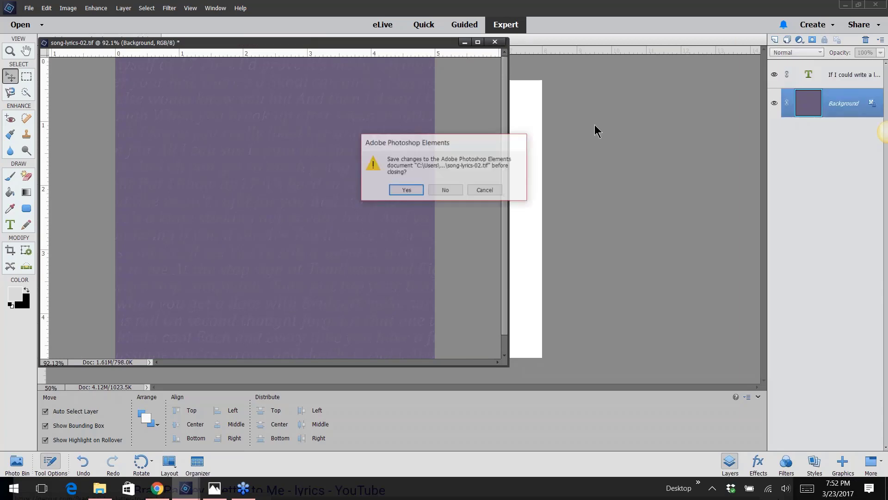
left_click(29, 9)
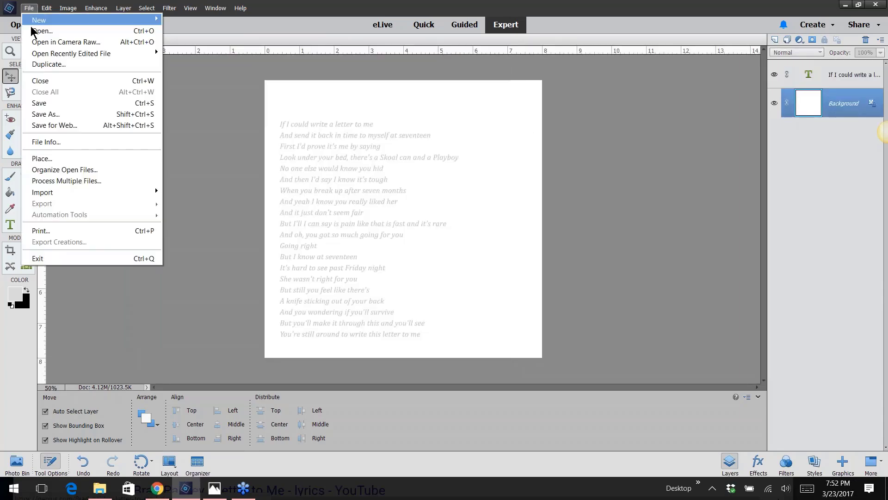
- Open layout.tif, the example with lyrics behind two photos on blue brushed paper
left_click(42, 32)
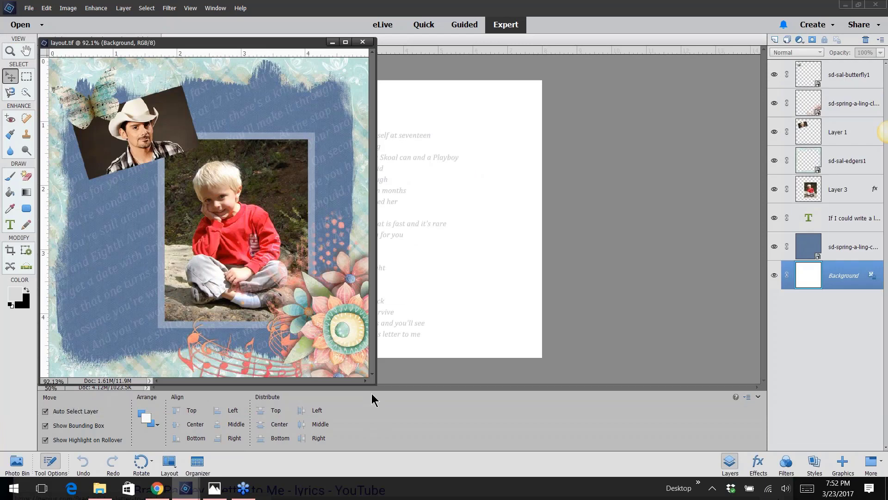
left_click(345, 42)
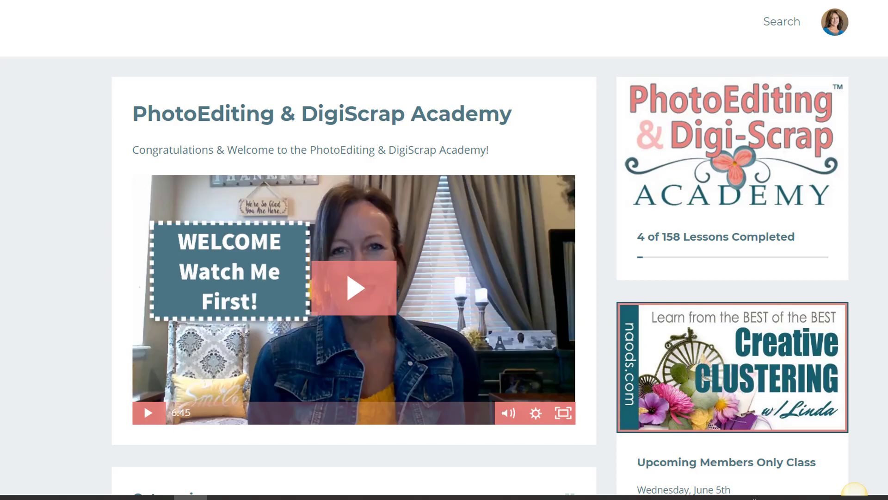
- From the 2017 Online Summit category, start the Our Favorite Tips, Tools & Techniques lesson video
scroll("down", 3)
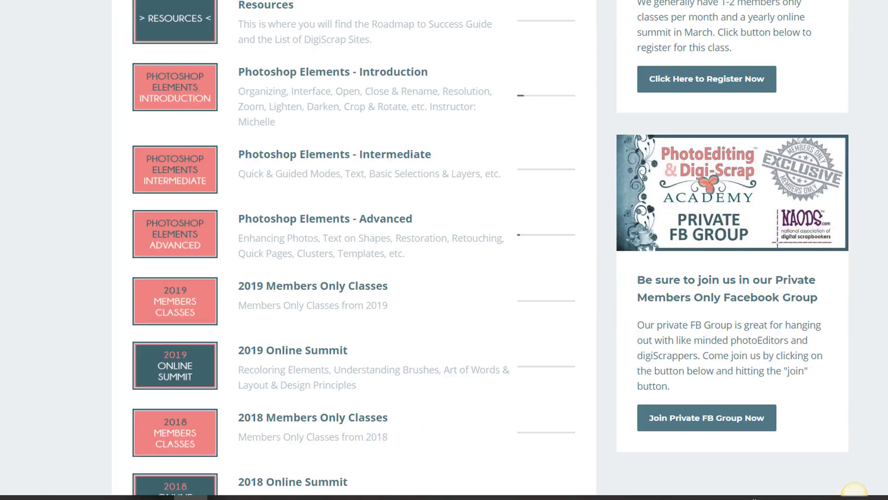
scroll("down", 3)
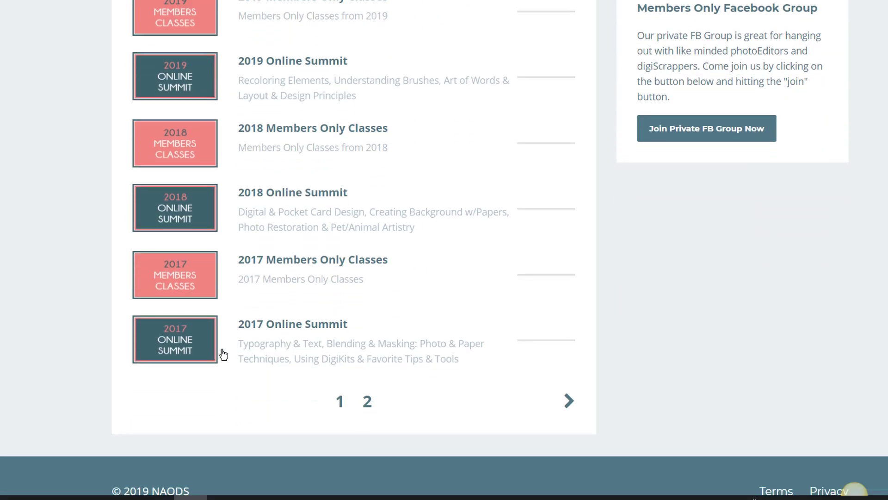
left_click(293, 324)
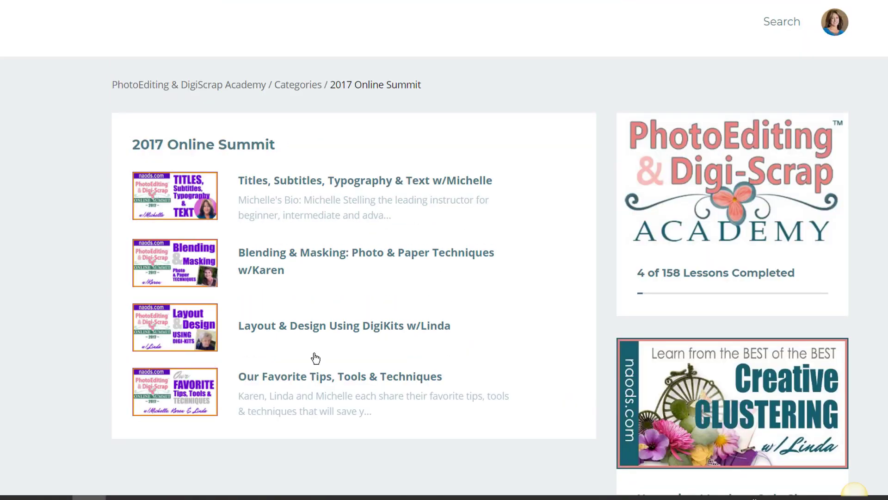
mouse_move(192, 392)
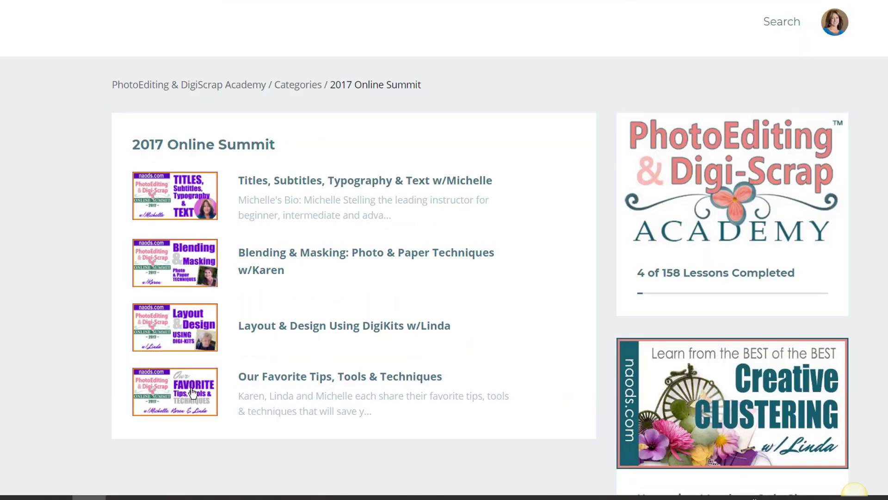
left_click(340, 376)
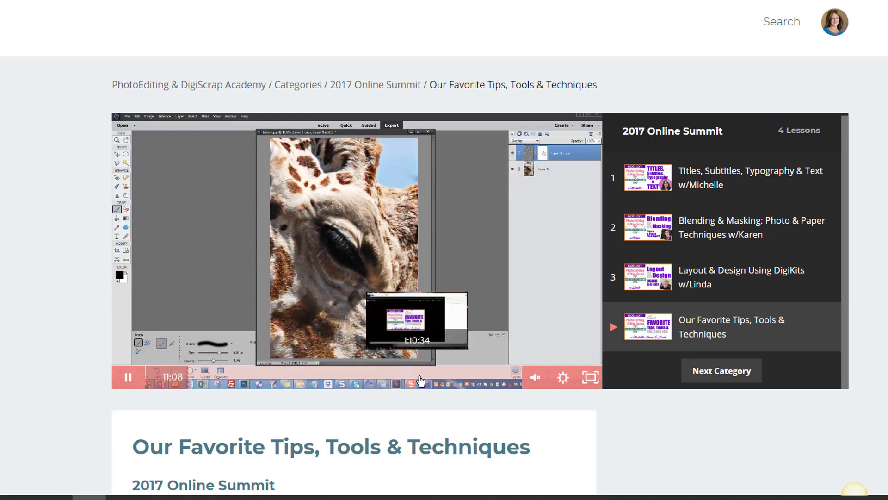
mouse_move(444, 378)
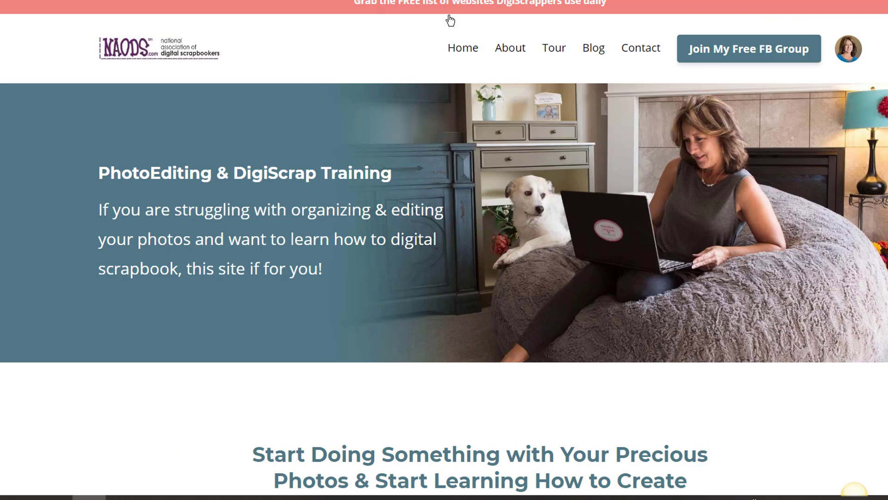
mouse_move(554, 47)
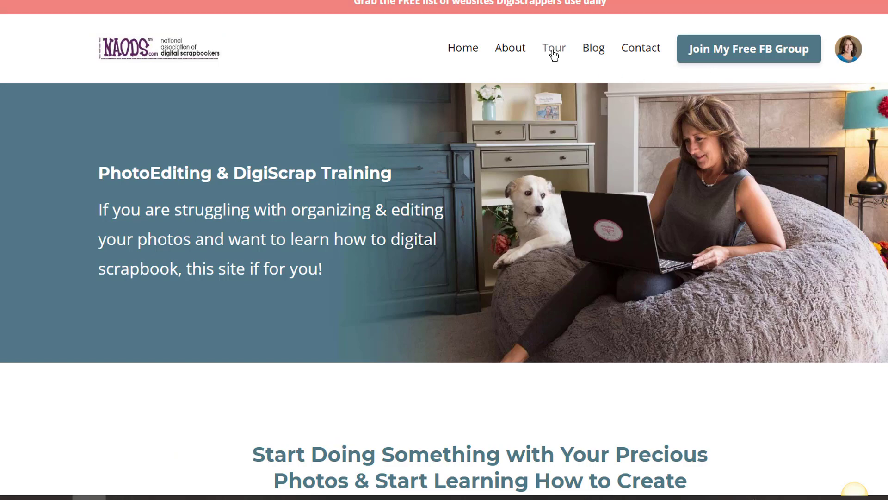
- Go to the Tour page and bring the closed-membership enrollment notice into view
left_click(553, 48)
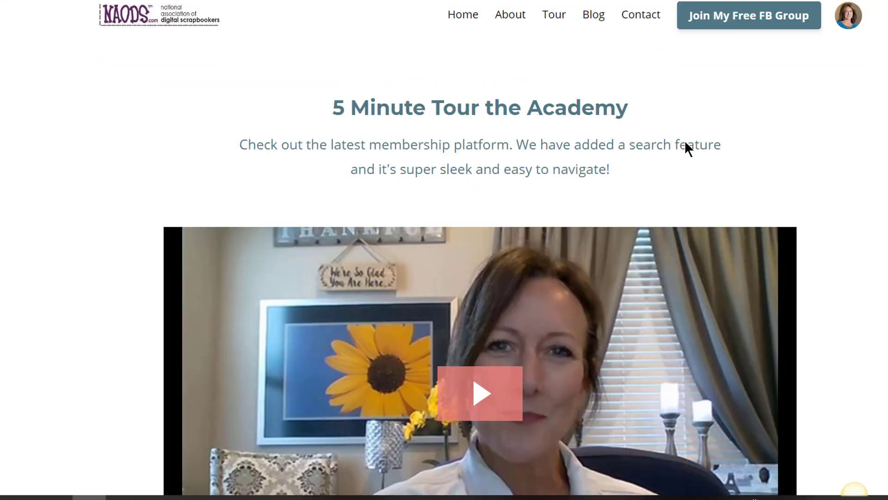
scroll("down", 3)
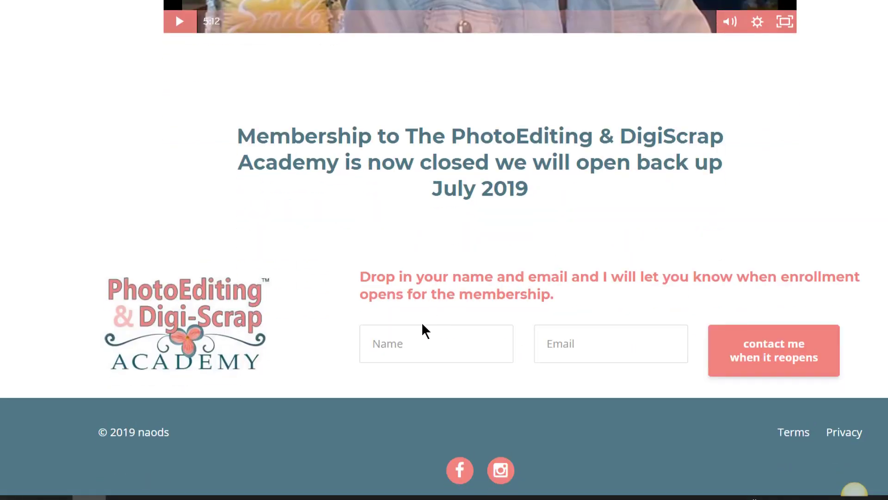
mouse_move(465, 381)
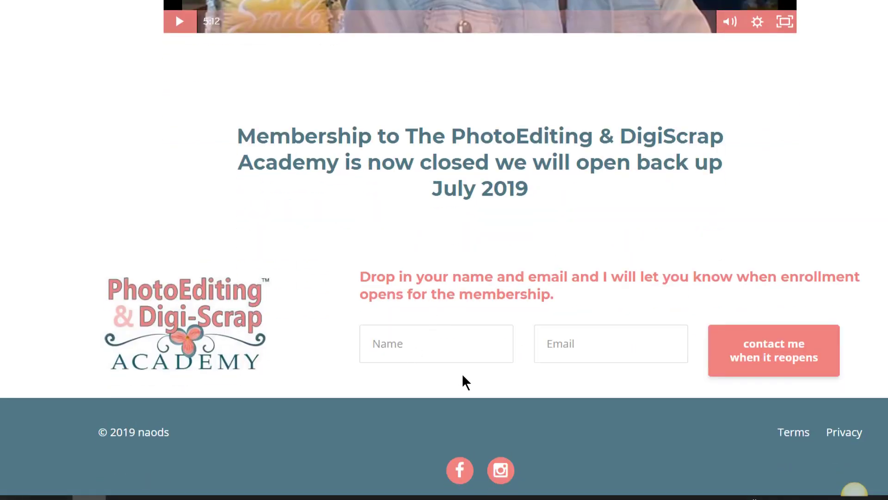